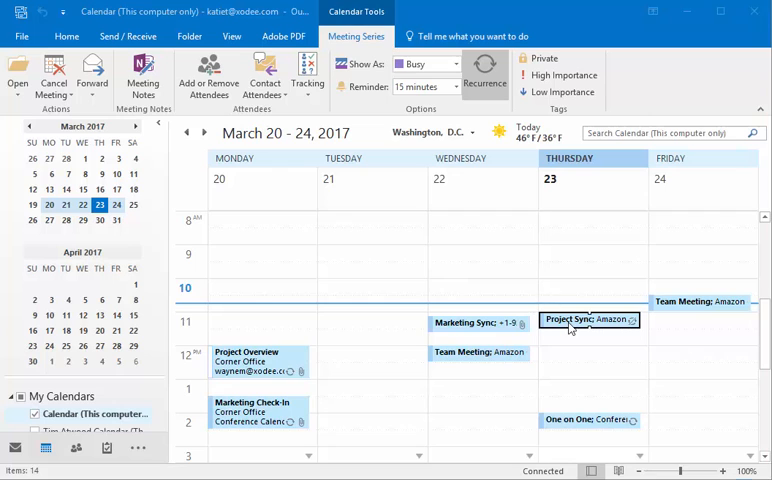
Step: Open only the Thursday 3/23 occurrence of the recurring Project Sync meeting
{"action": "double_click", "coordinate": [588, 319]}
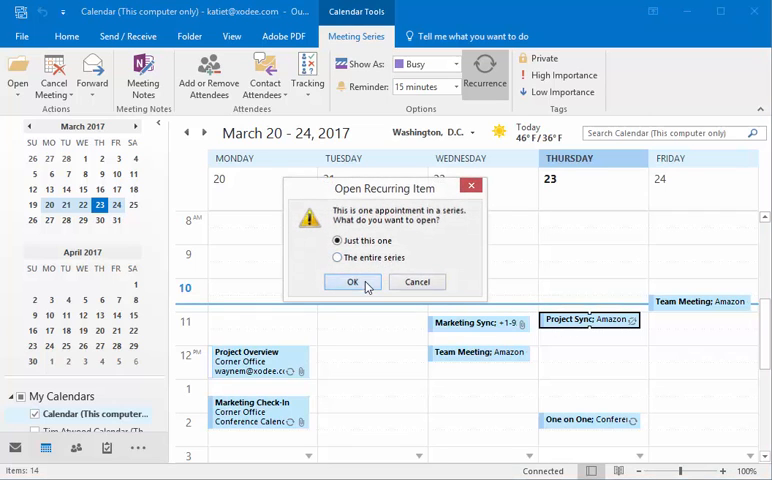
{"action": "left_click", "coordinate": [352, 282]}
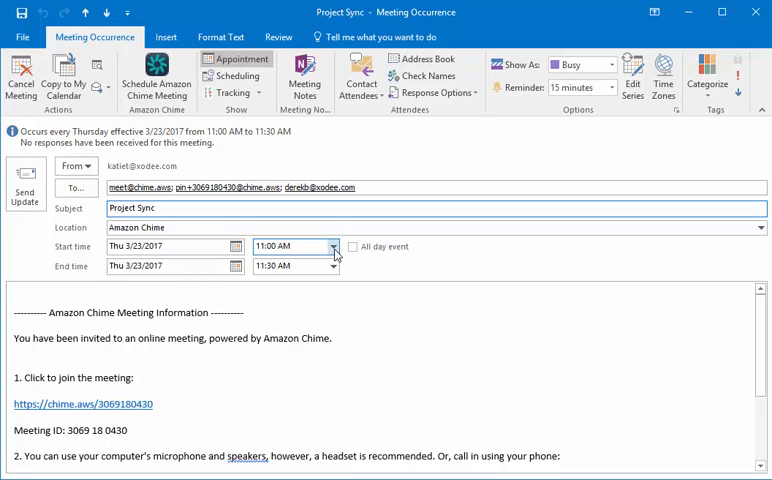
{"action": "left_click", "coordinate": [333, 247]}
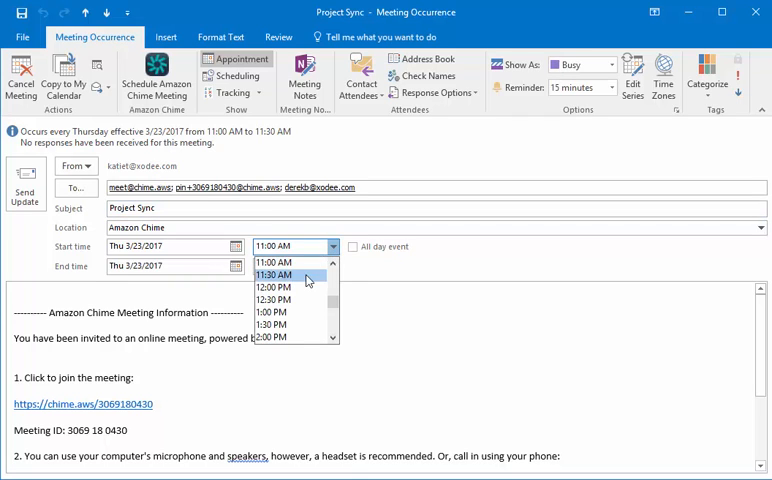
{"action": "left_click", "coordinate": [278, 275]}
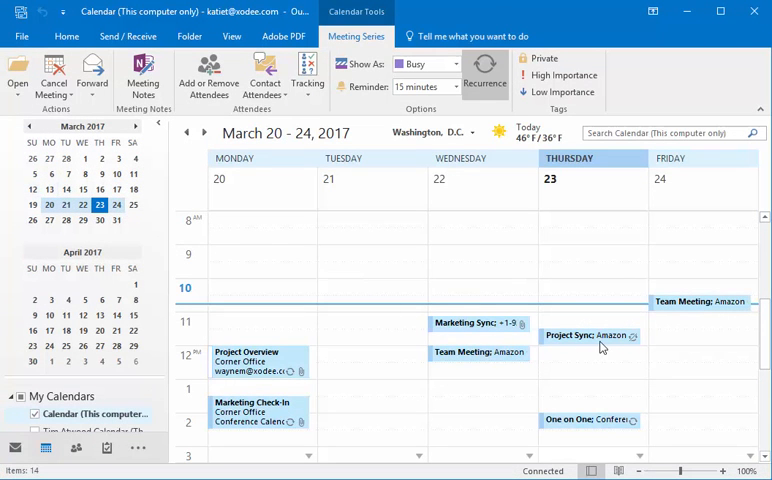
{"action": "double_click", "coordinate": [589, 335]}
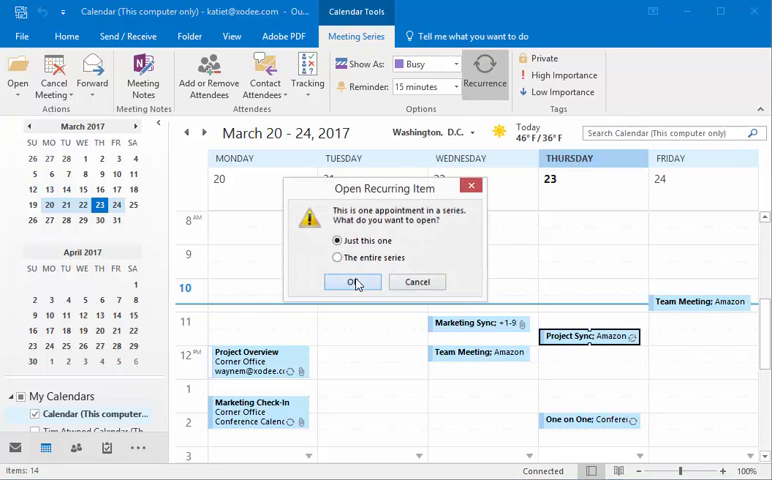
{"action": "left_click", "coordinate": [350, 281]}
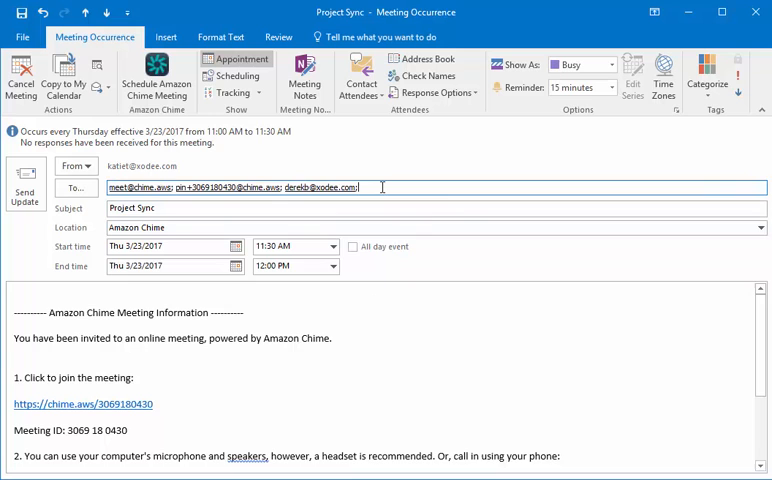
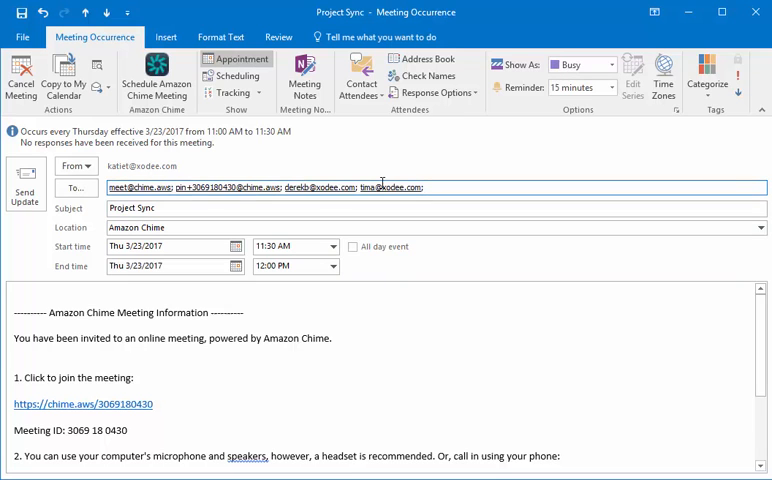
{"action": "left_click", "coordinate": [22, 194]}
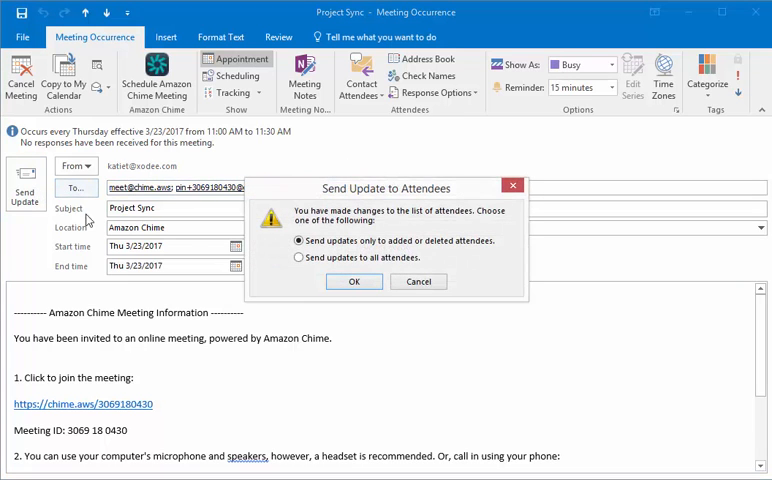